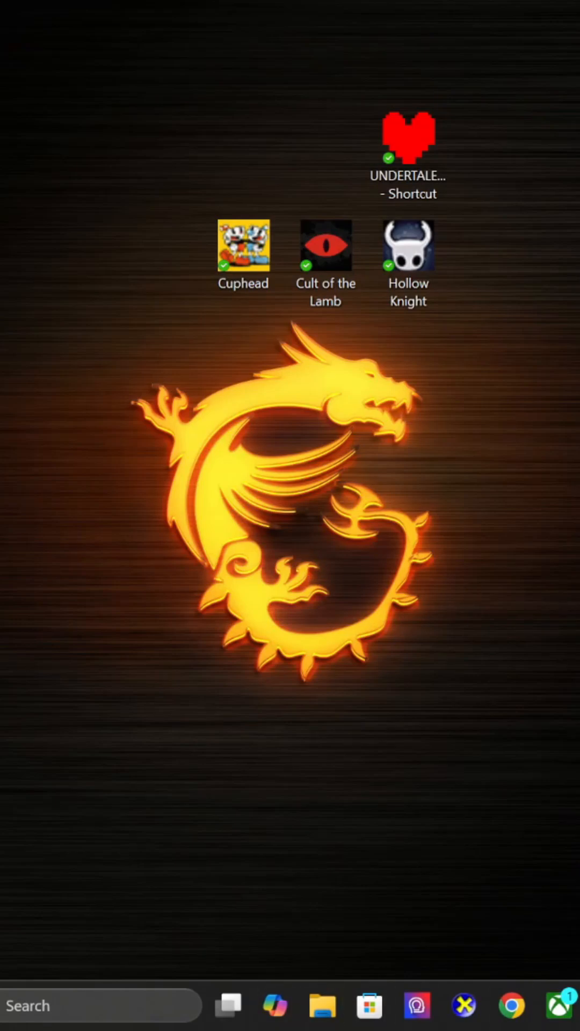
Open the Geno Randomizer GameJolt page from history and download genorandomizer-v0.6.1.zip.
left_click(510, 1005)
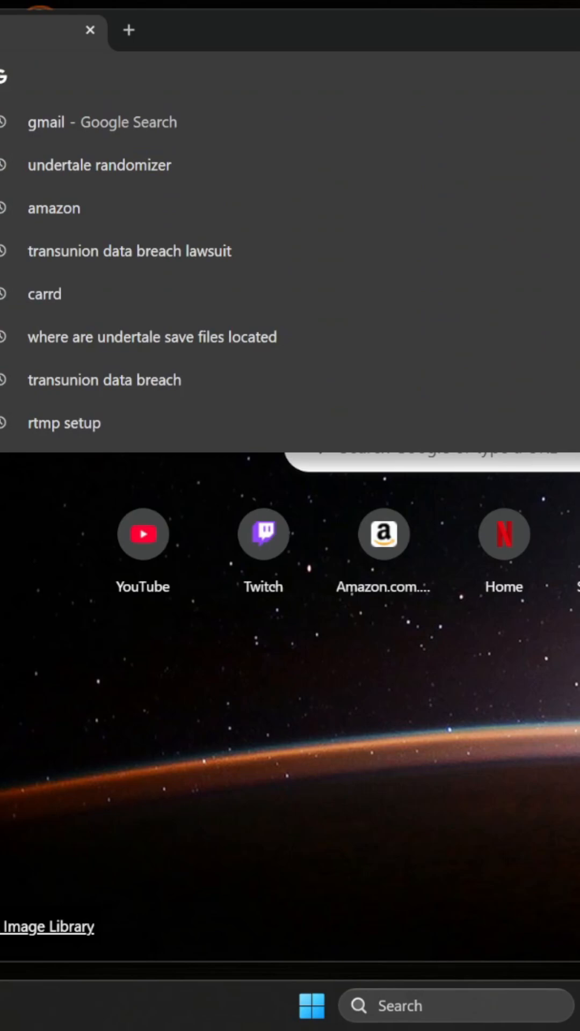
mouse_move(378, 174)
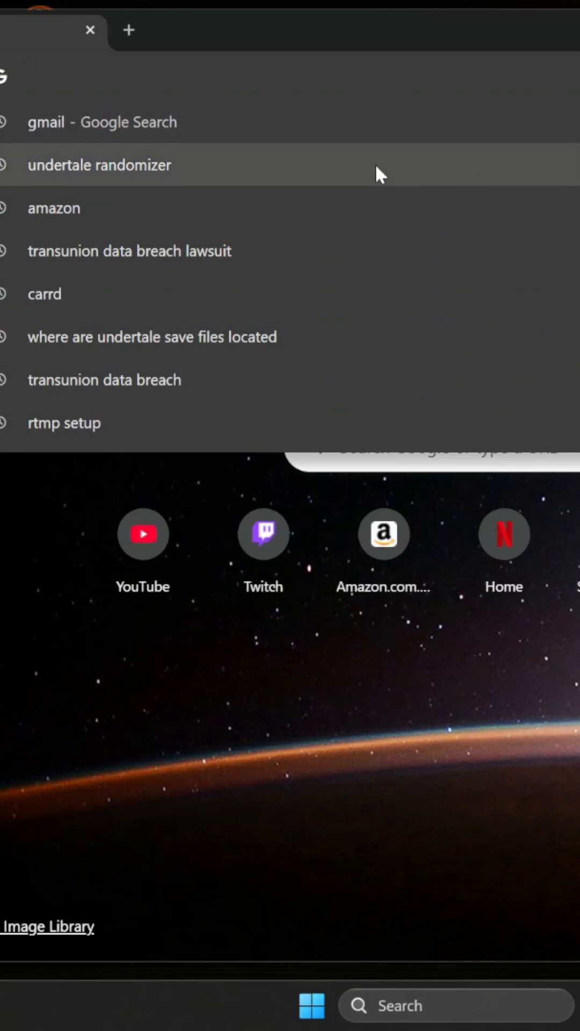
left_click(100, 164)
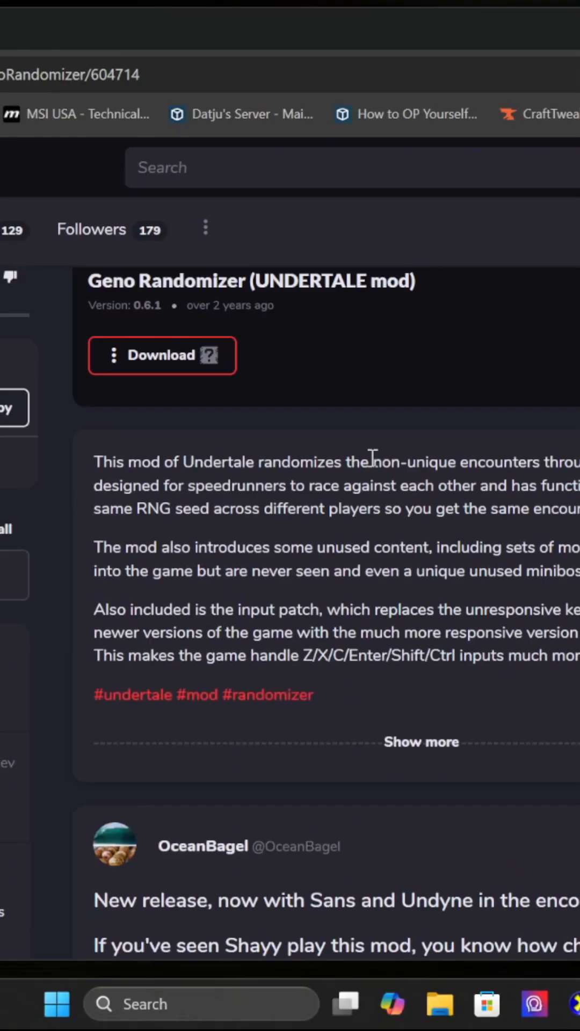
left_click(162, 355)
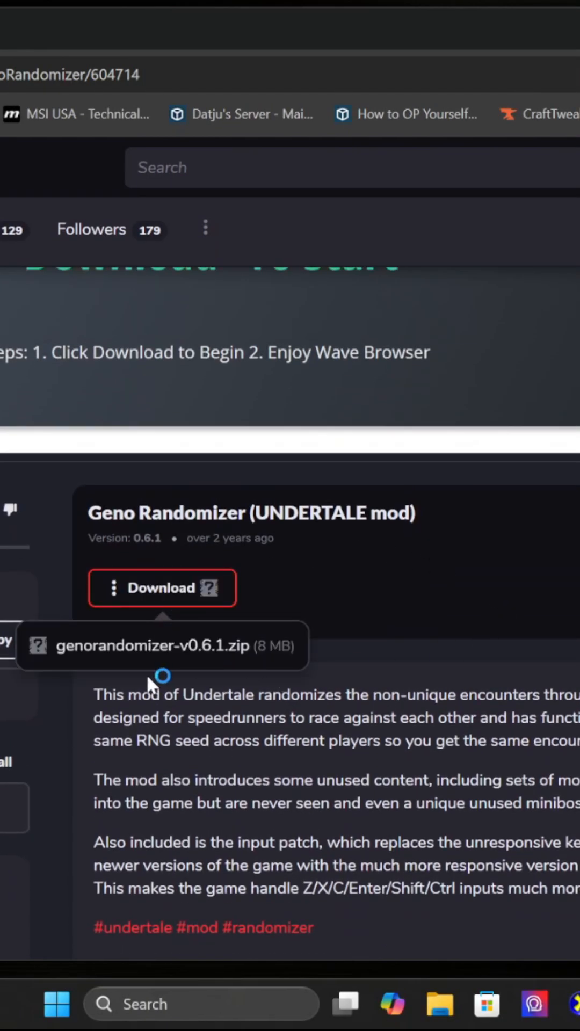
mouse_move(99, 651)
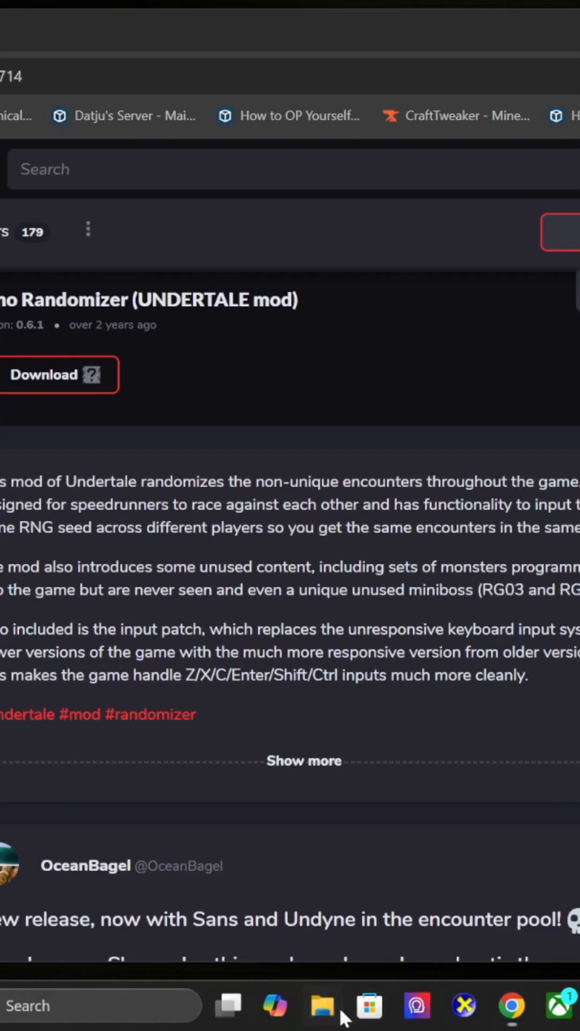
Open the readme.txt in the Downloads genorandomizer-v0.6.1 folder.
left_click(322, 1005)
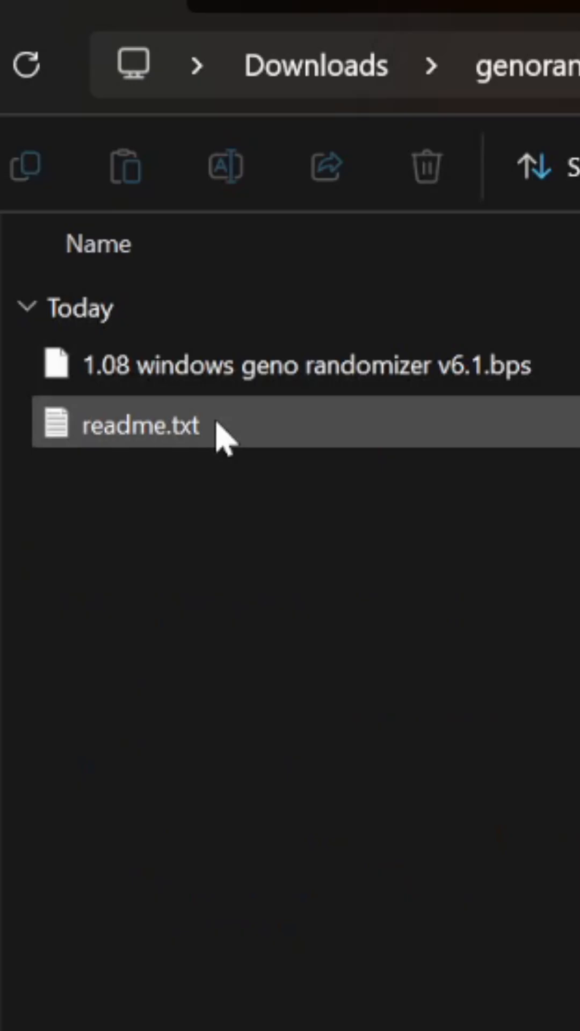
double_click(138, 426)
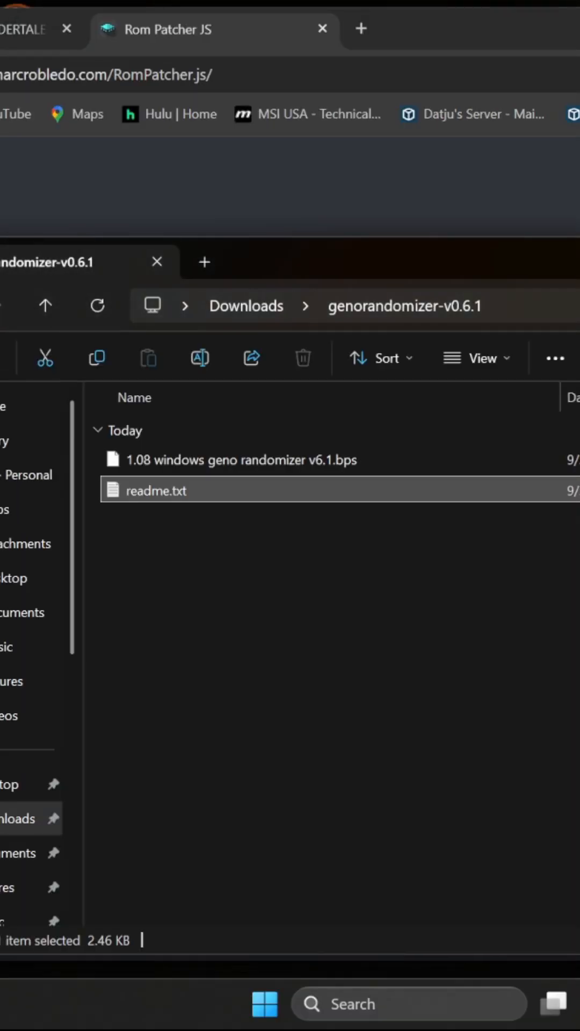
Open Steam's common Undertale folder and scroll through its files to data.win.
double_click(153, 490)
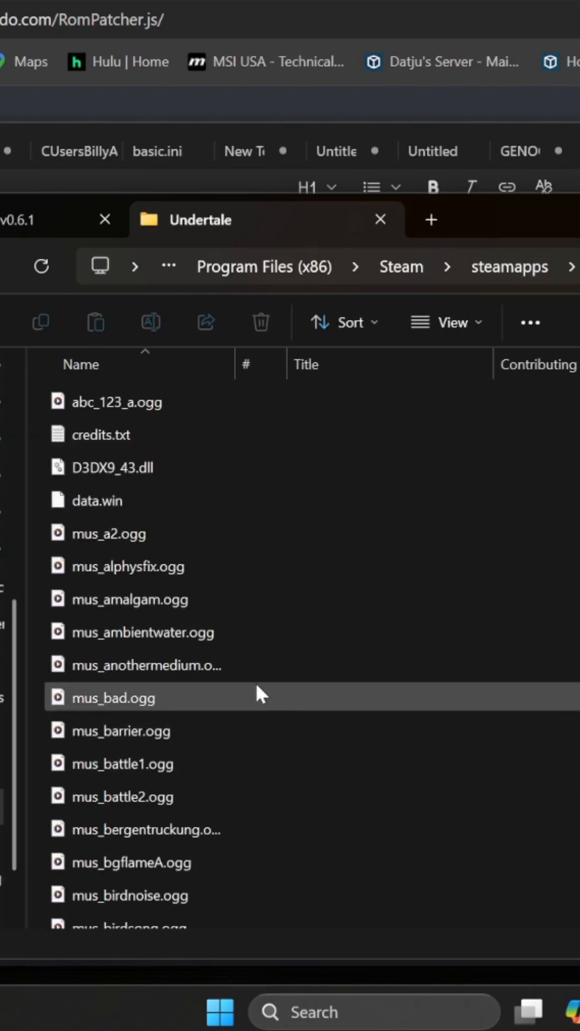
scroll("down", 3)
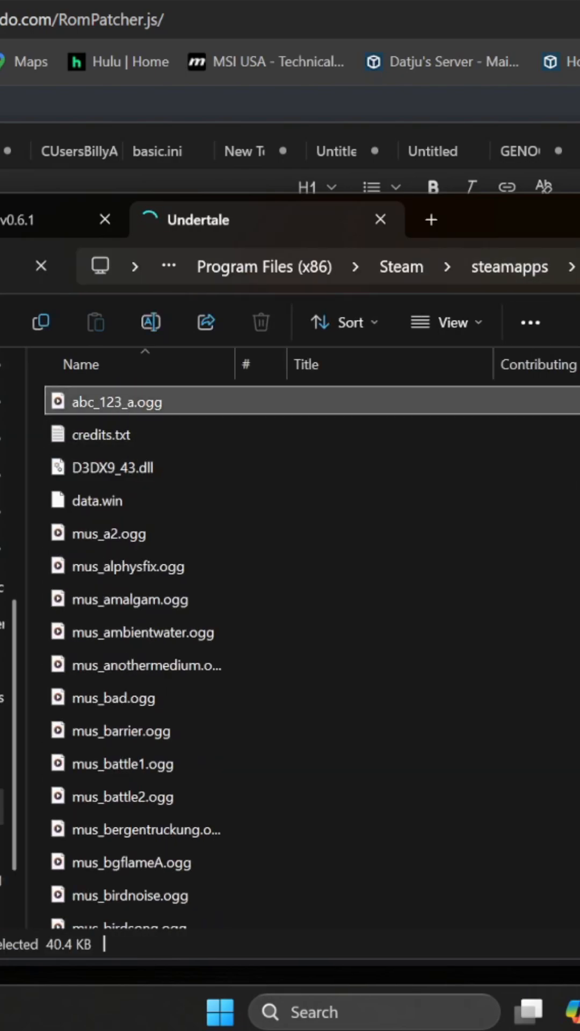
scroll("down", 3)
type("%appdata%")
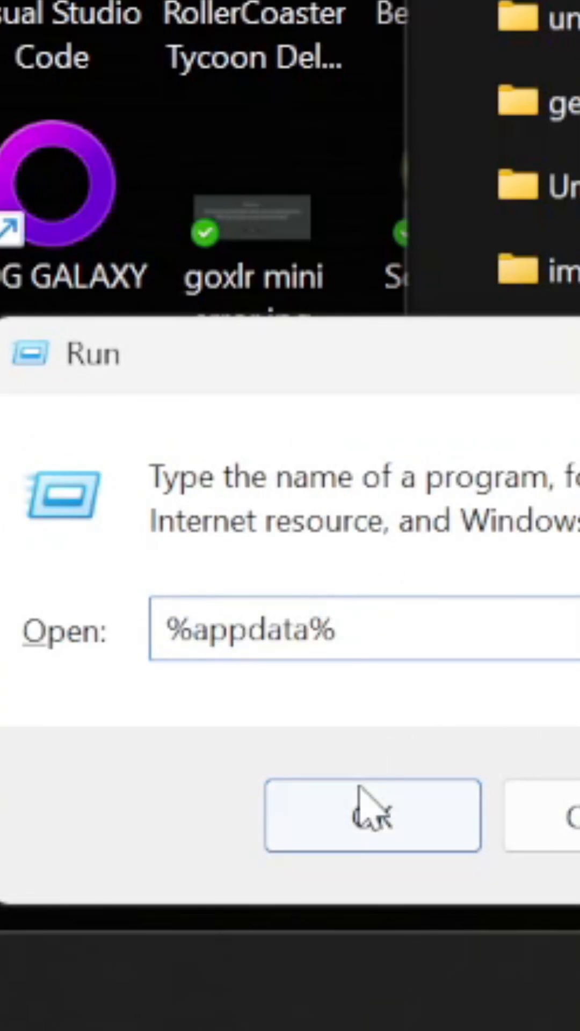
Run %appdata%, open Local > UNDERTALE and inspect the save files.
left_click(372, 815)
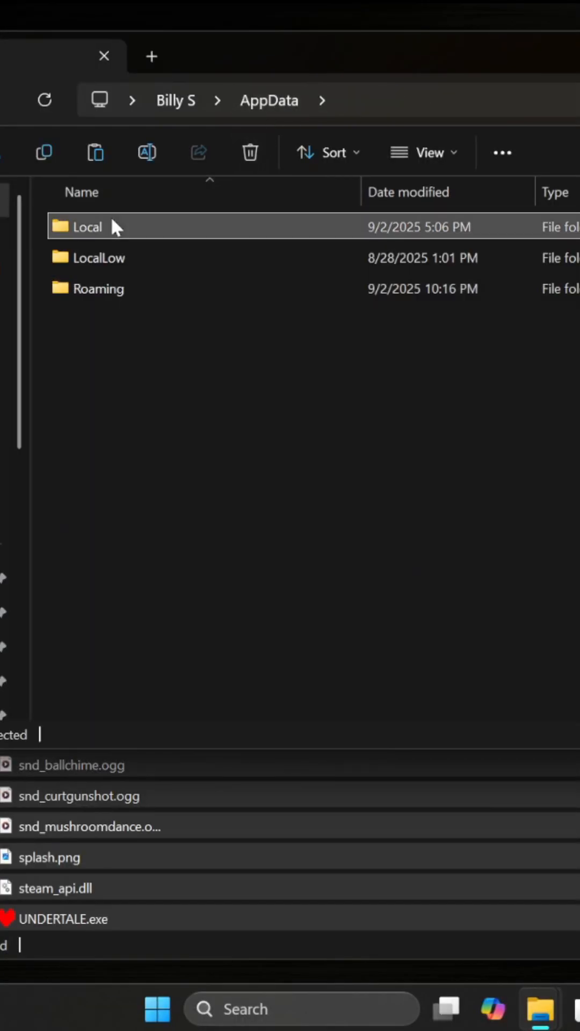
double_click(86, 226)
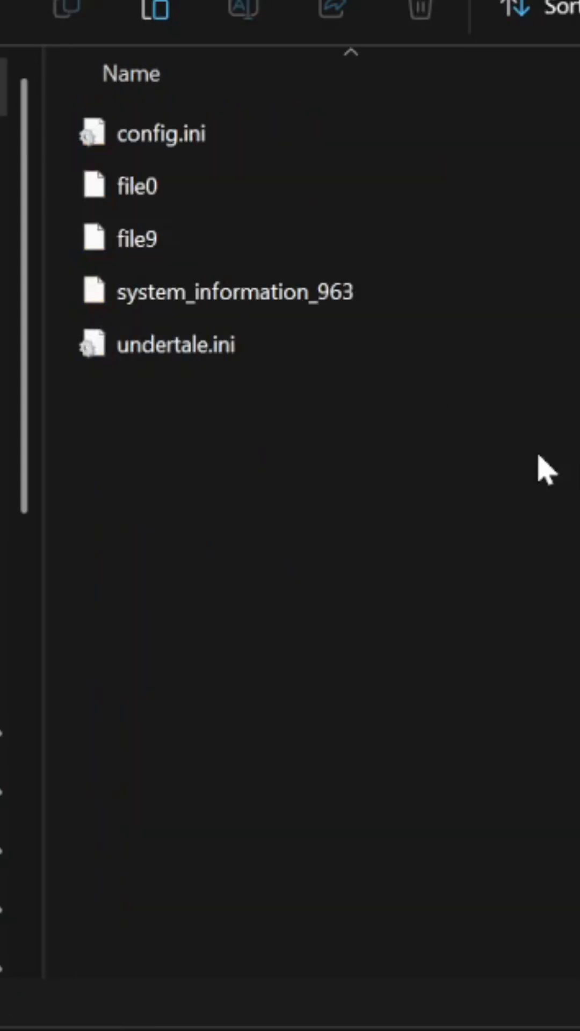
right_click(546, 471)
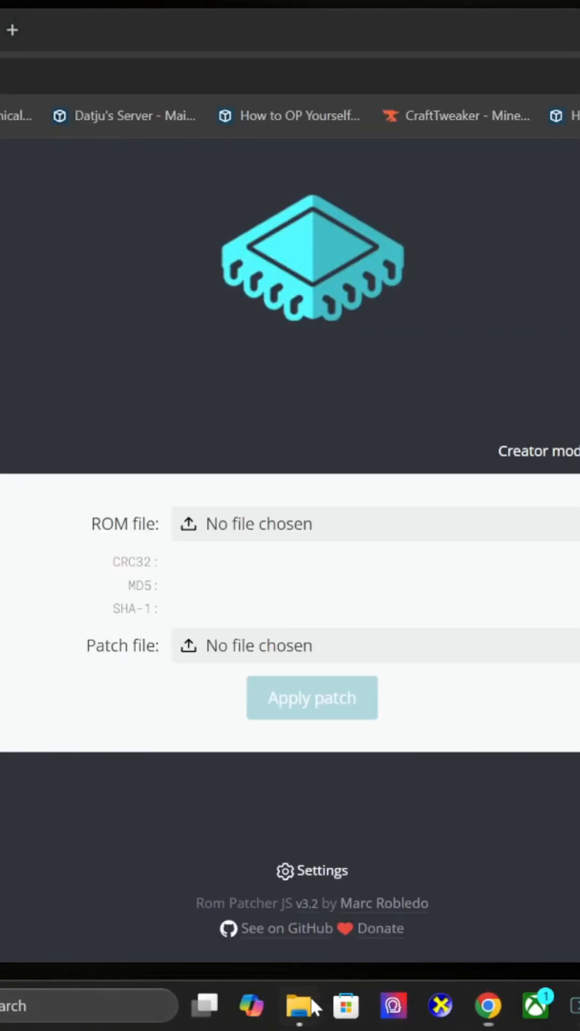
Load data.win and the Geno Randomizer .bps patch in Rom Patcher JS and apply it.
left_click(300, 1005)
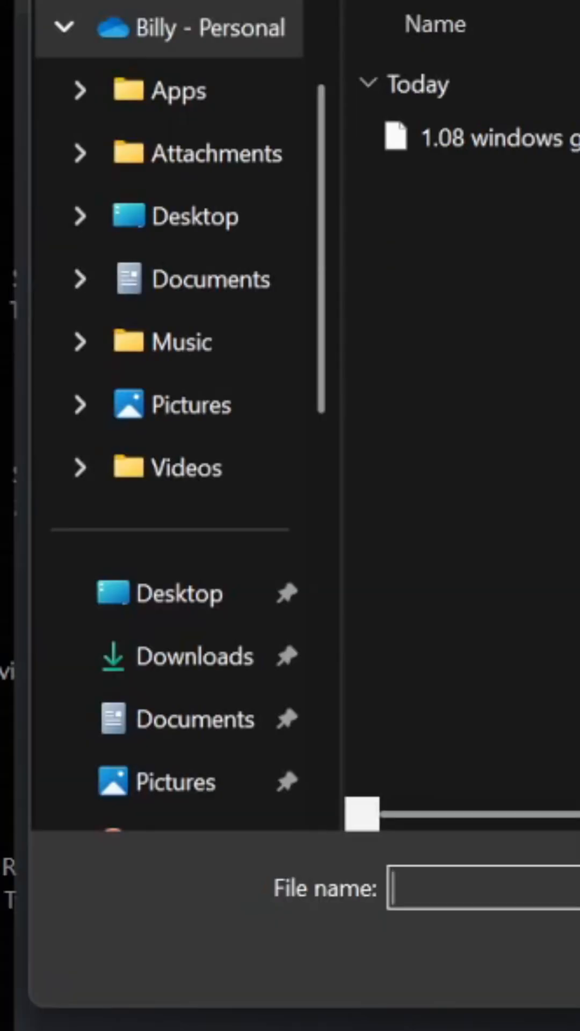
left_click(194, 655)
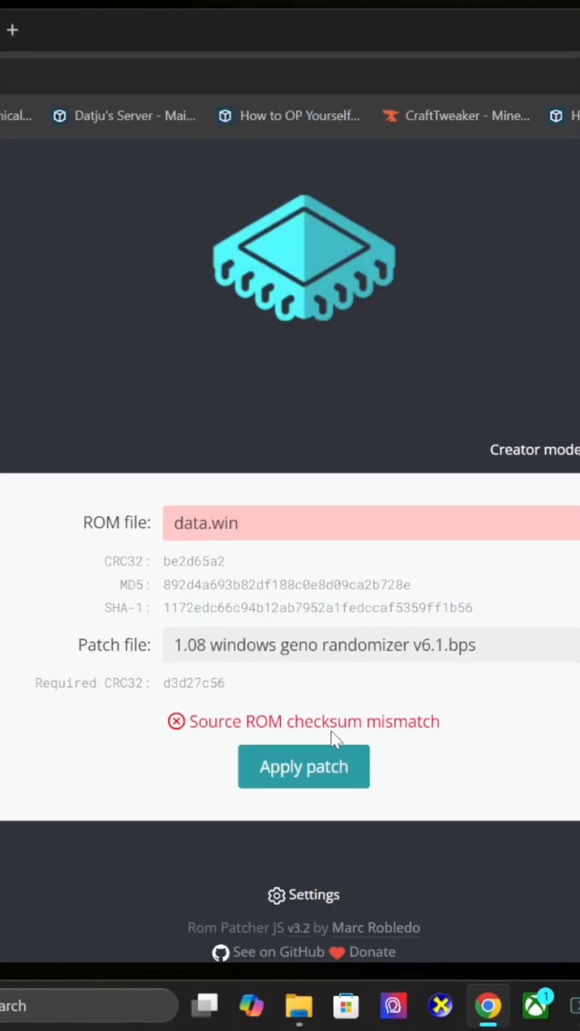
mouse_move(464, 621)
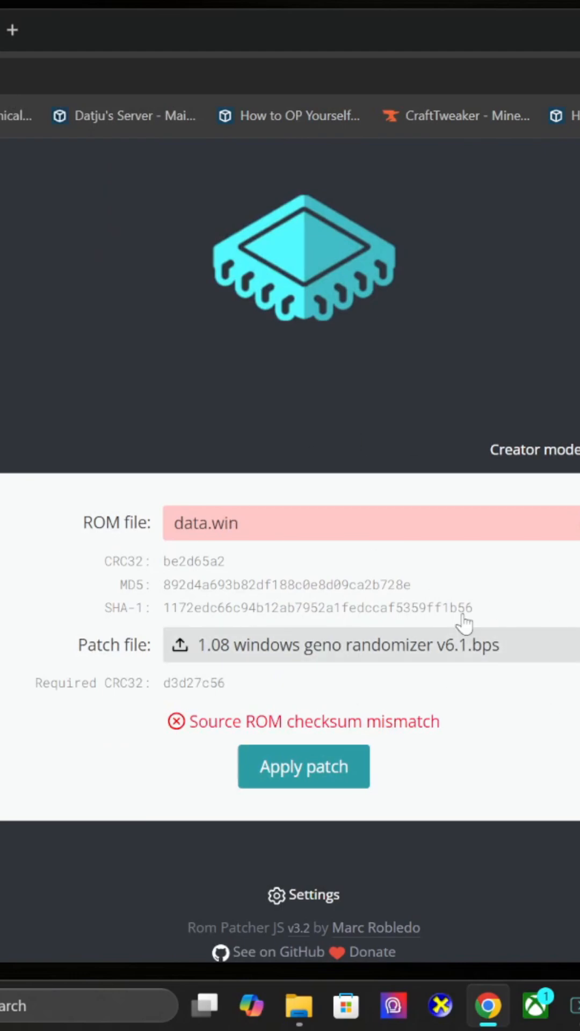
mouse_move(440, 801)
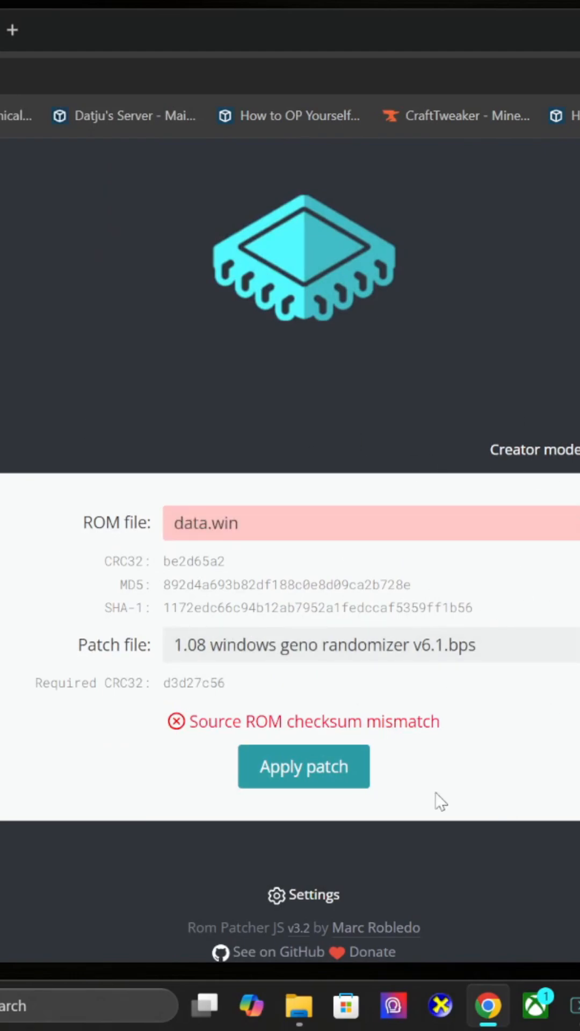
mouse_move(299, 1005)
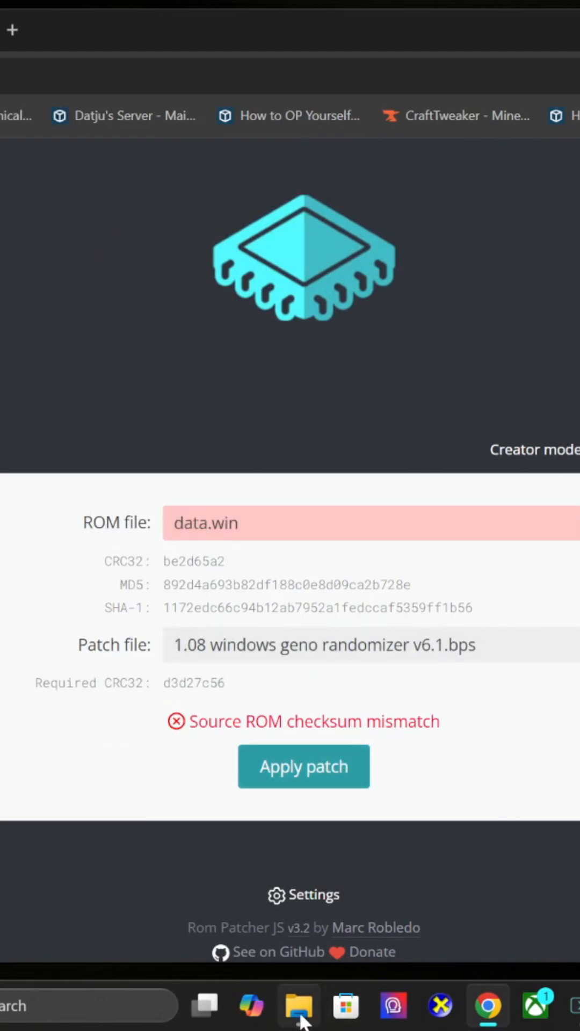
left_click(298, 1005)
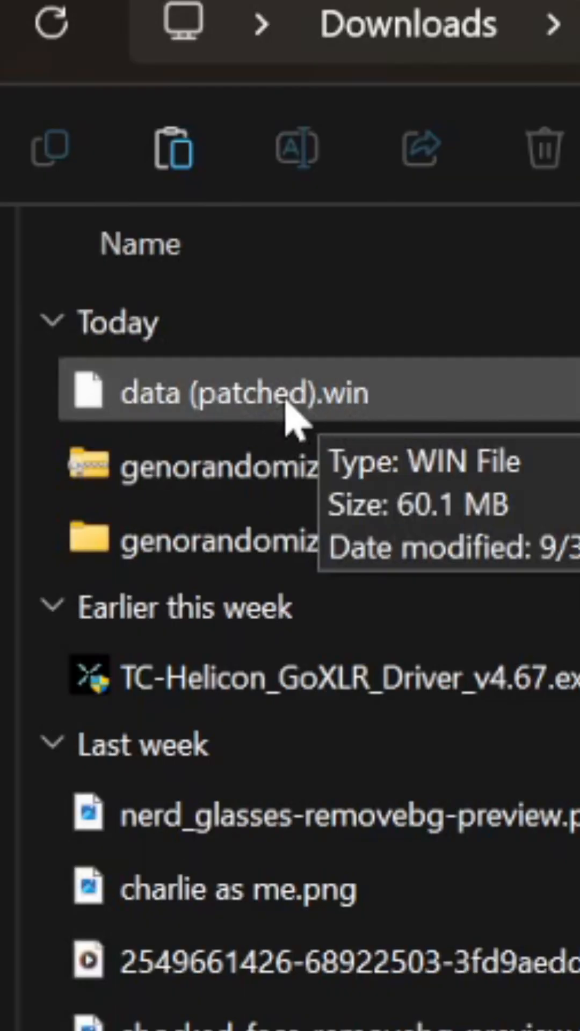
mouse_move(131, 148)
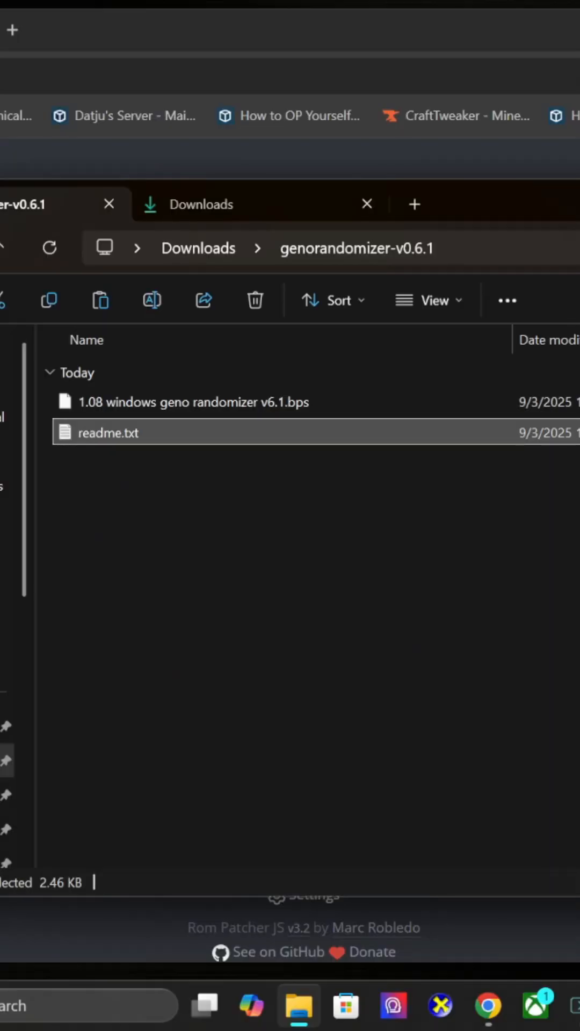
Close the Downloads tab and switch to the Undertale game folder tab.
left_click(414, 204)
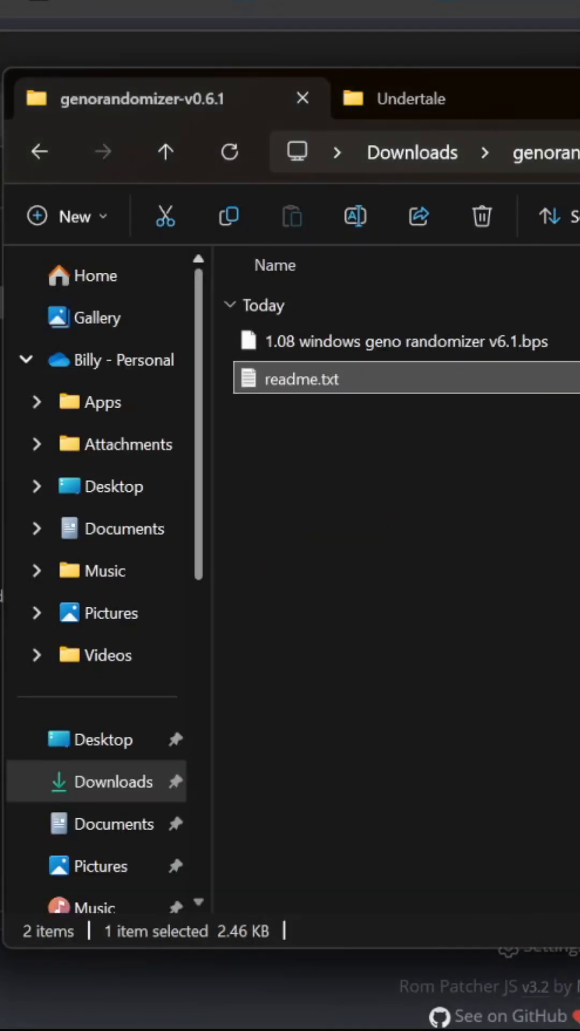
left_click(408, 98)
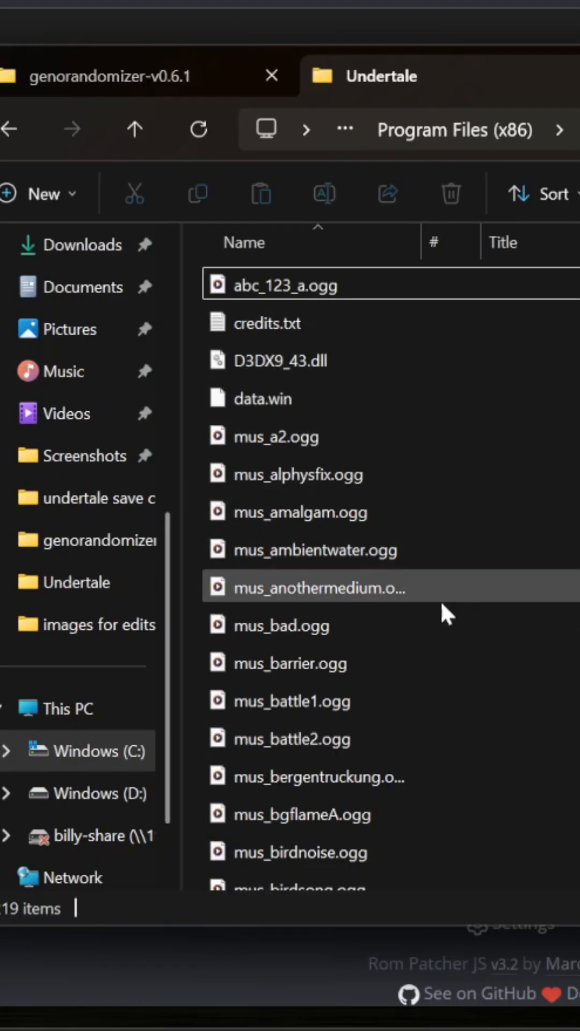
Send UNDERTALE.exe to the desktop as a shortcut via Show more options.
left_click(454, 129)
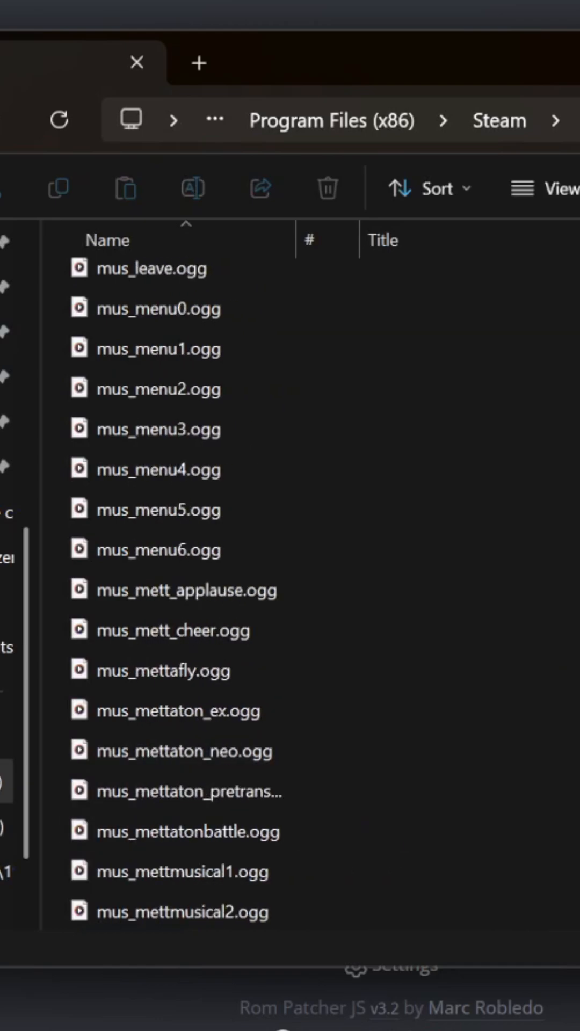
scroll("down", 3)
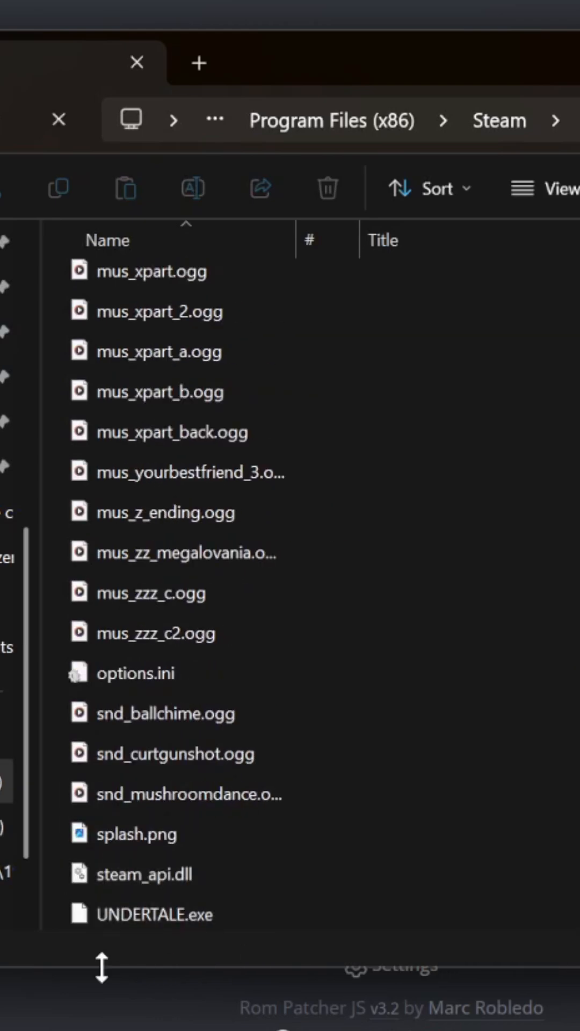
left_click(158, 915)
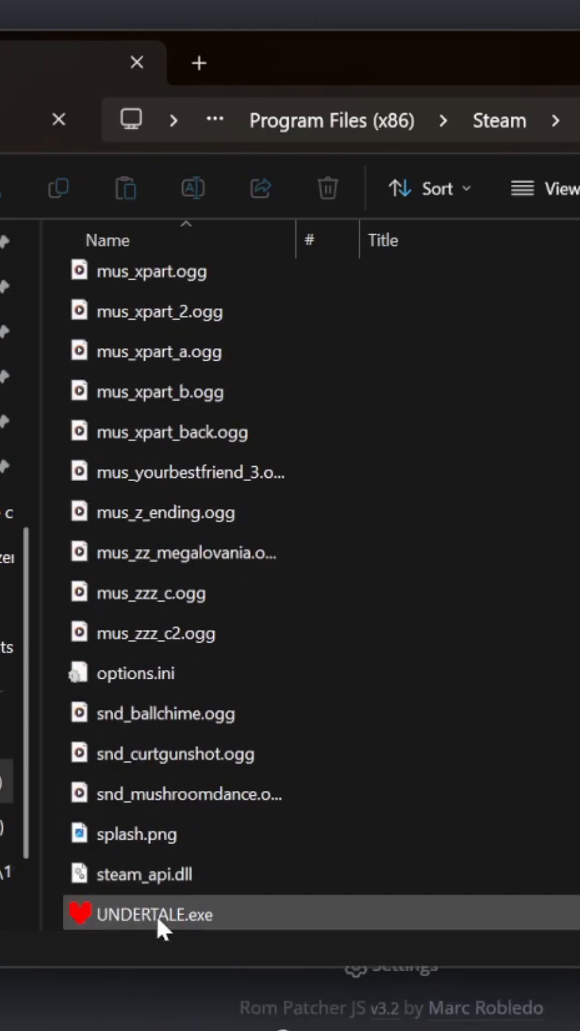
right_click(154, 914)
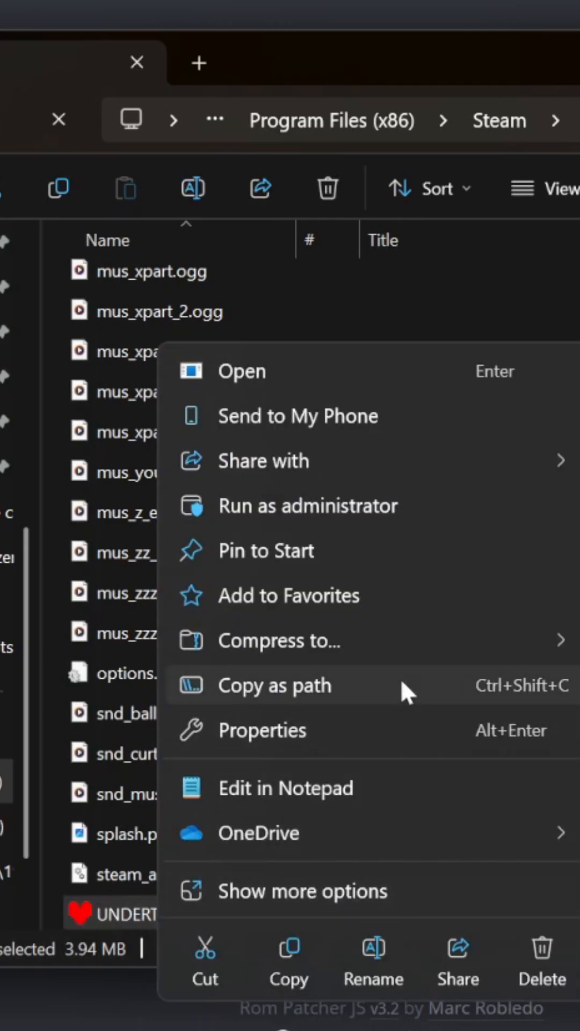
mouse_move(339, 873)
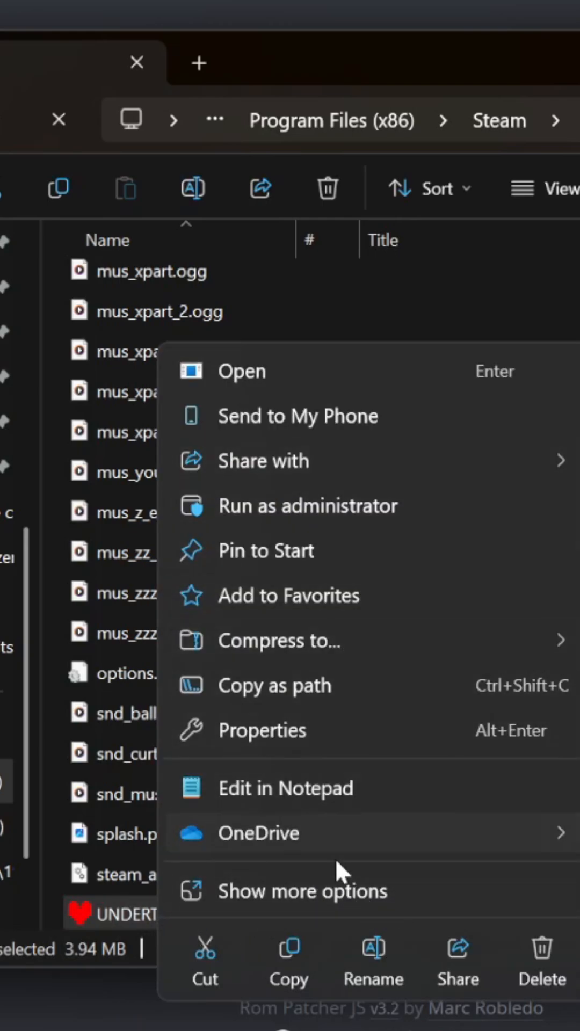
mouse_move(347, 905)
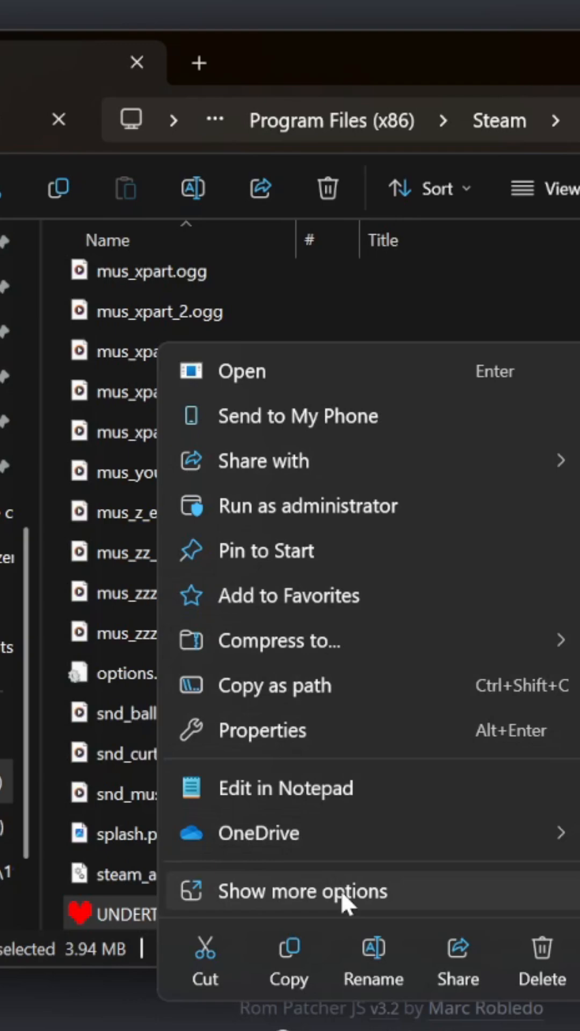
left_click(302, 891)
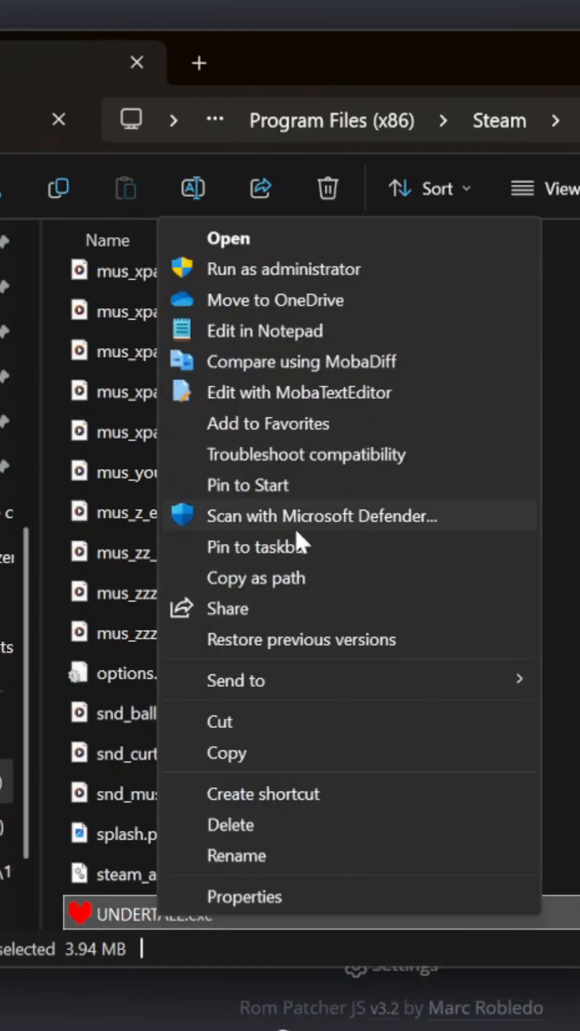
mouse_move(390, 777)
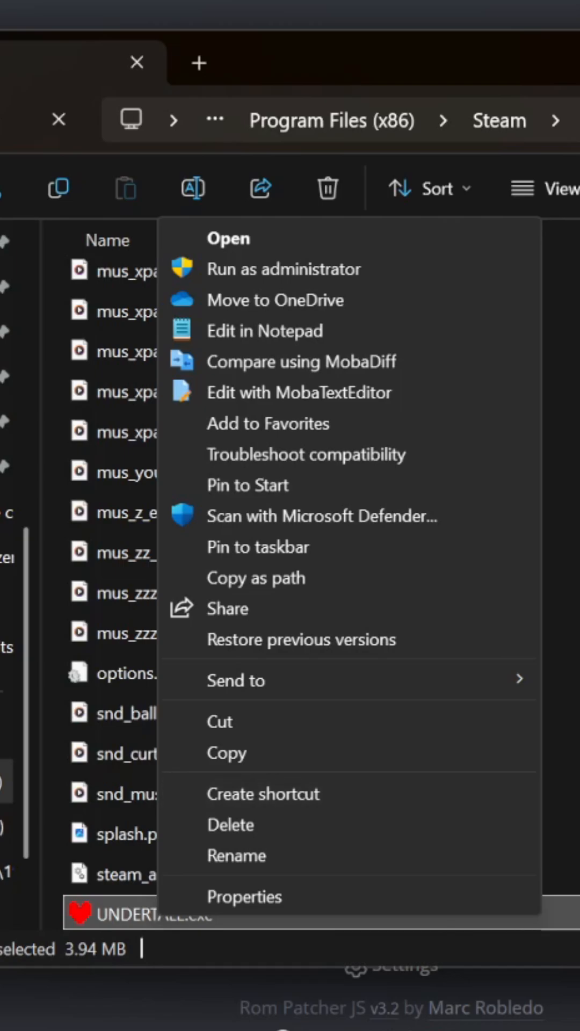
left_click(263, 793)
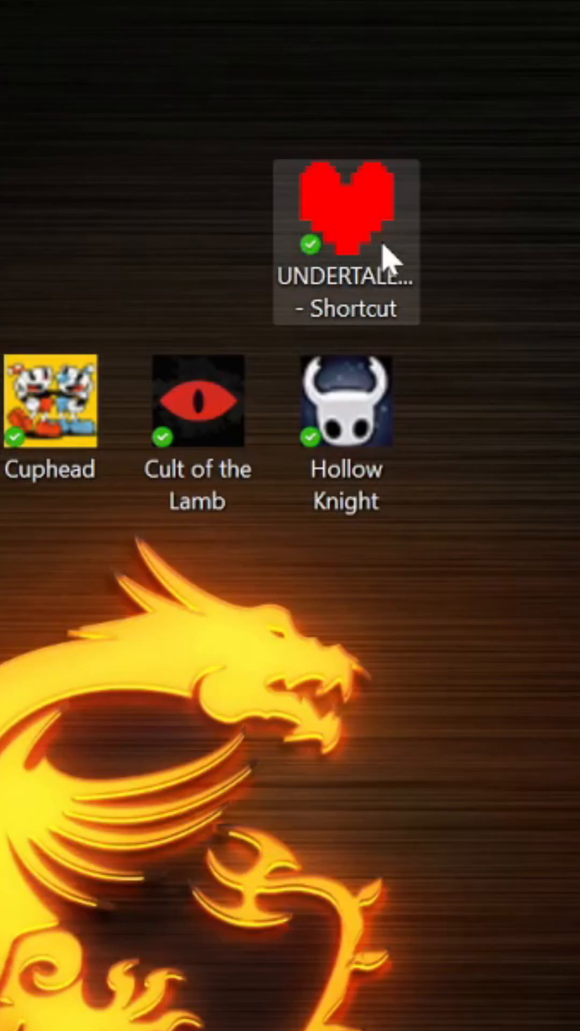